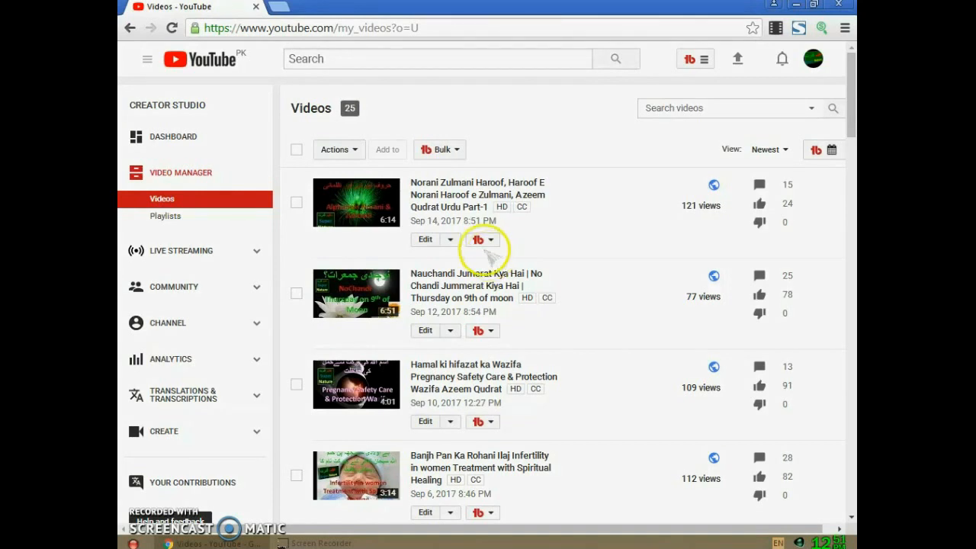
pyautogui.moveTo(518, 305)
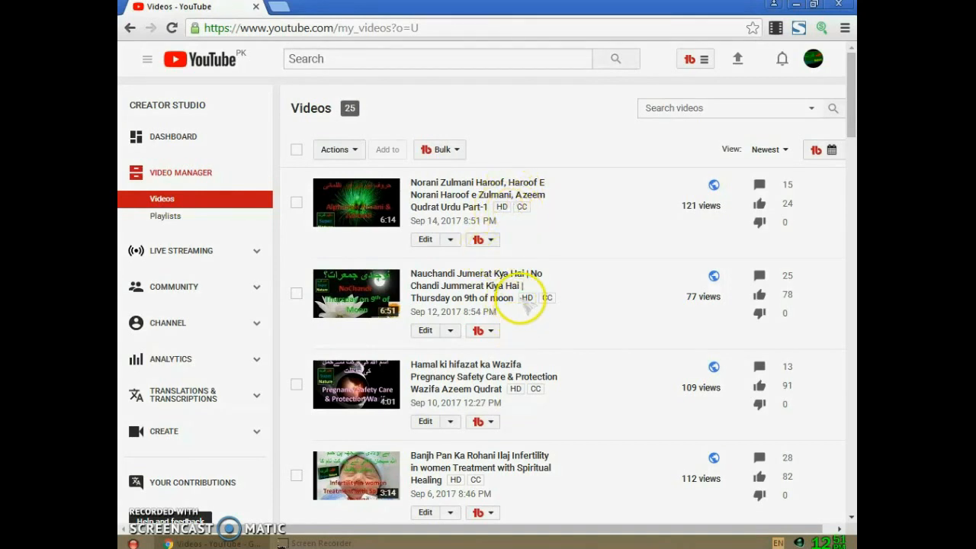
pyautogui.moveTo(453, 468)
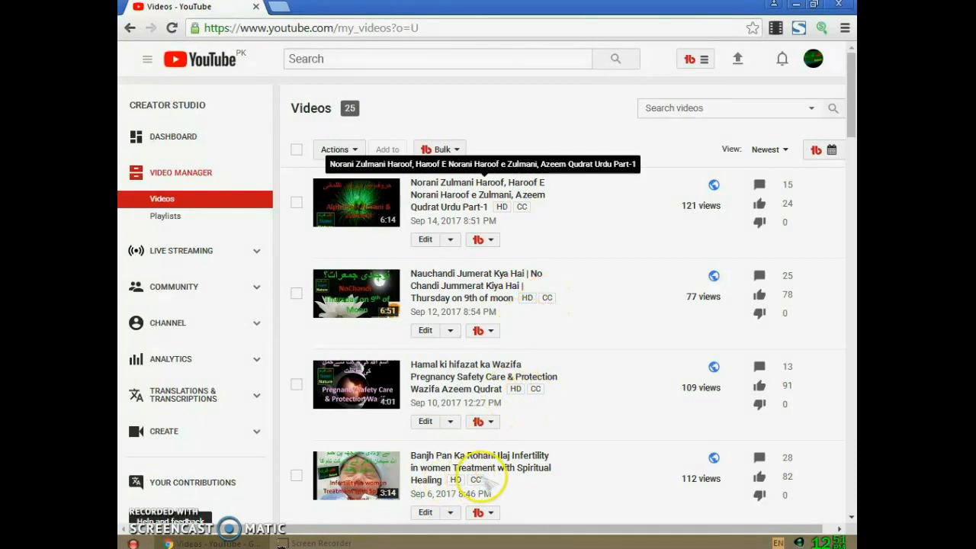
pyautogui.moveTo(480, 478)
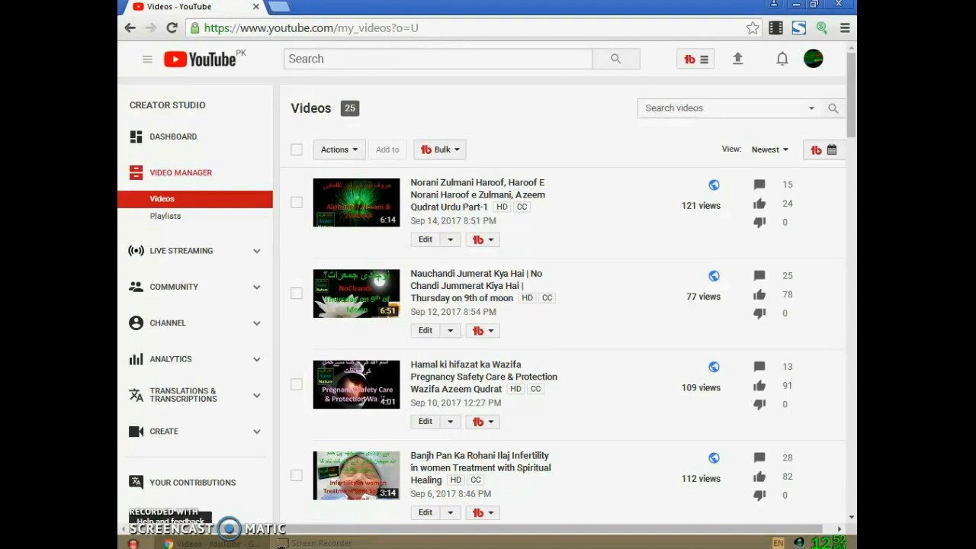
# Step: Go from the YouTube home page through the avatar menu to the Creator Studio dashboard
pyautogui.click(201, 59)
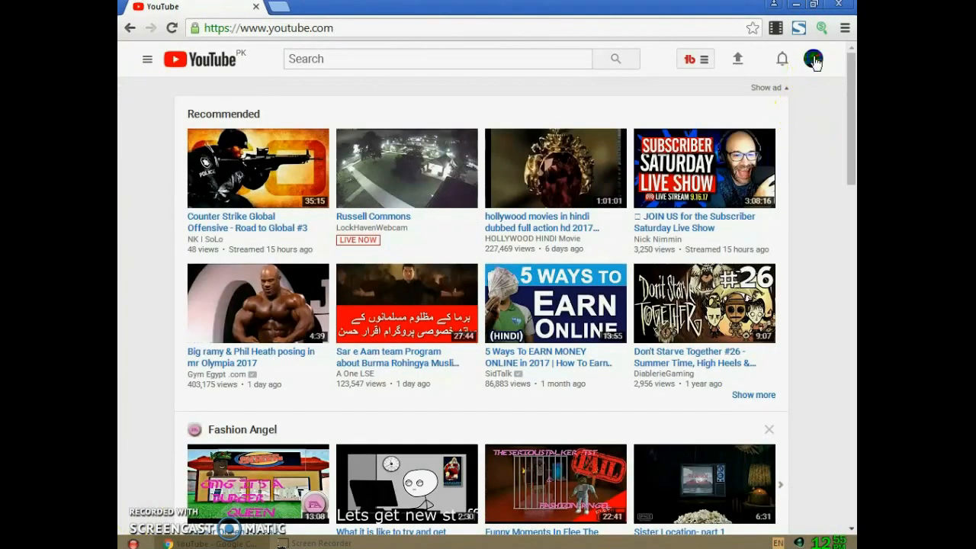
pyautogui.click(813, 59)
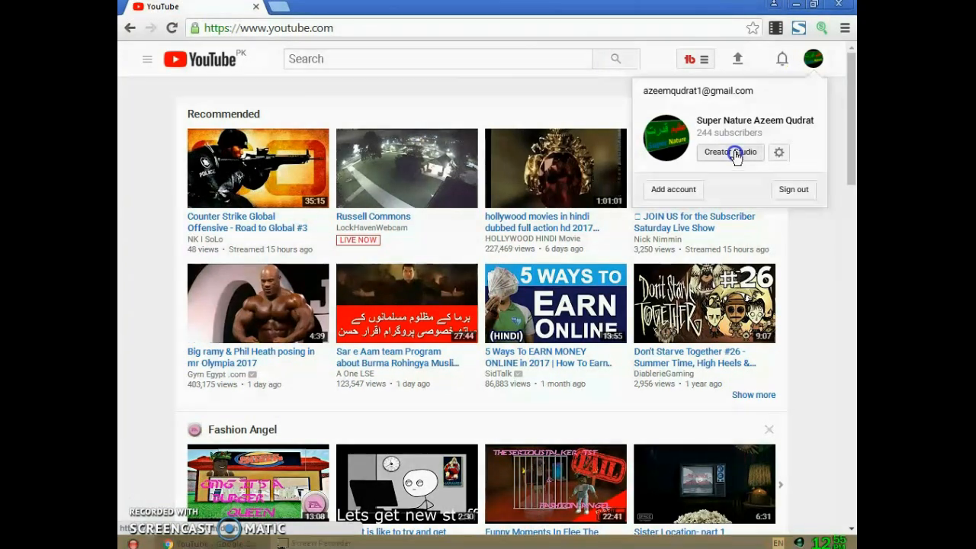
pyautogui.click(730, 152)
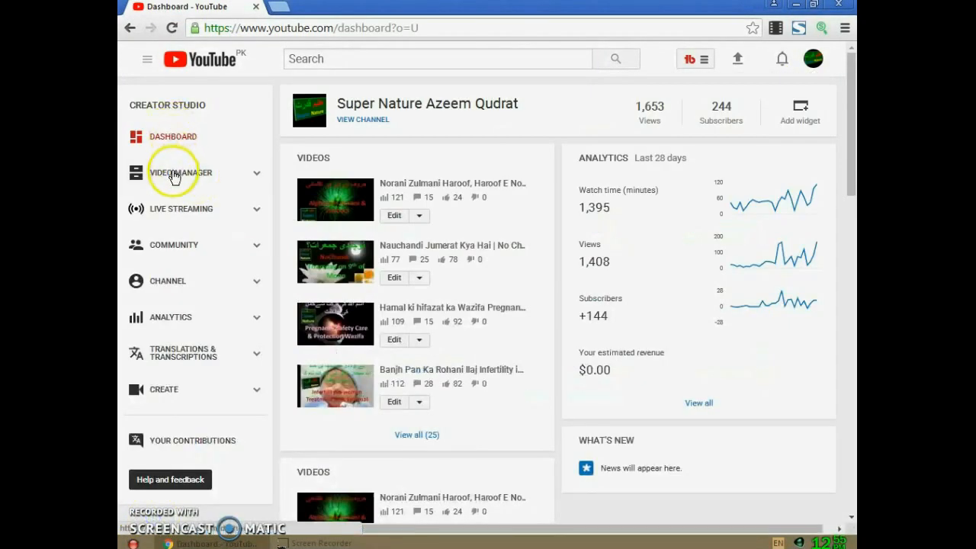
# Step: Select the Maday ki Jalan Tezabiyat video in Video Manager and open its edit page
pyautogui.click(181, 172)
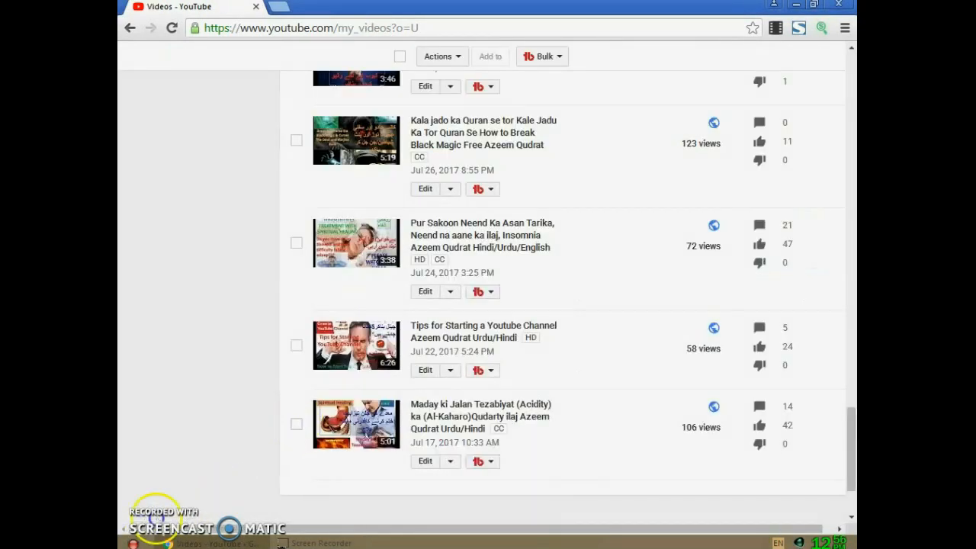
pyautogui.click(296, 423)
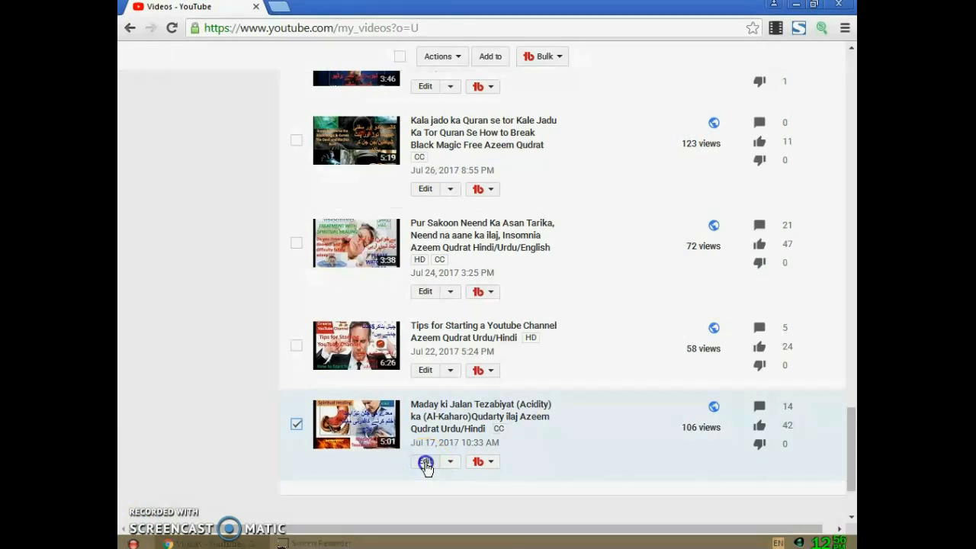
pyautogui.click(425, 461)
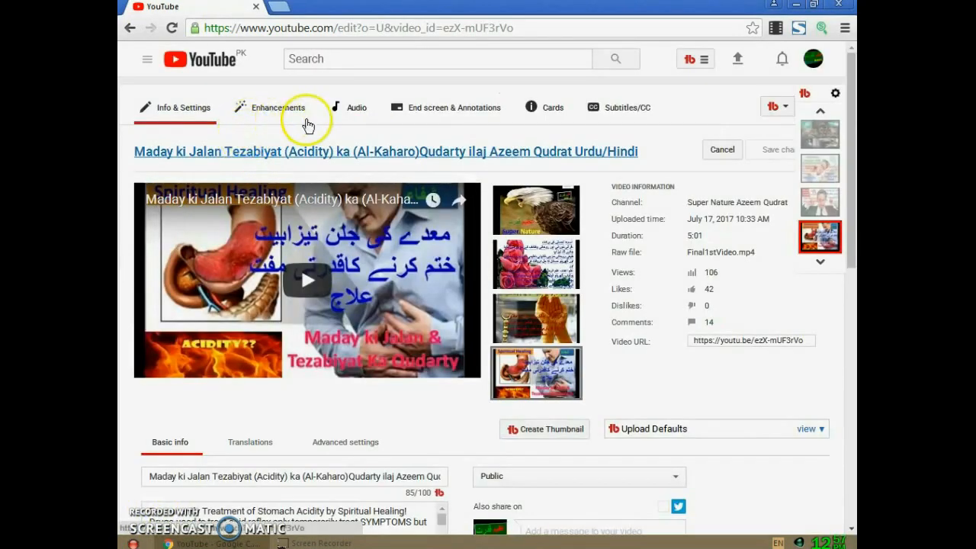
pyautogui.moveTo(270, 108)
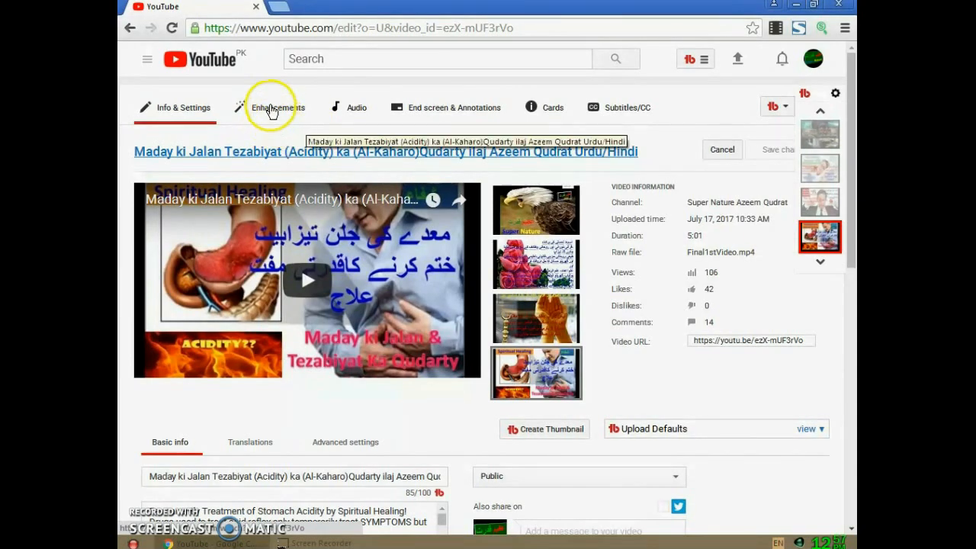
pyautogui.moveTo(149, 515)
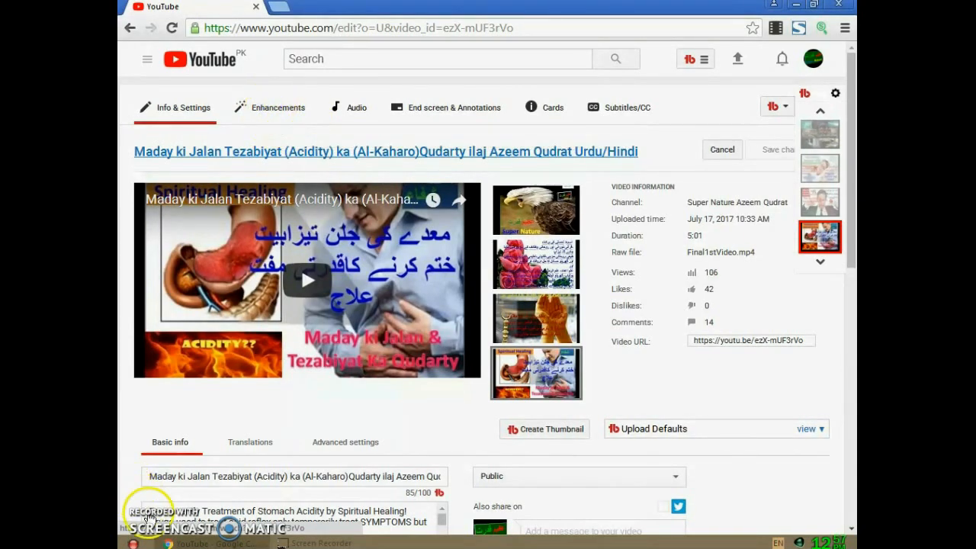
# Step: Open the Acidity video's Enhancements and save it in place, bringing up the processing warning
pyautogui.click(277, 107)
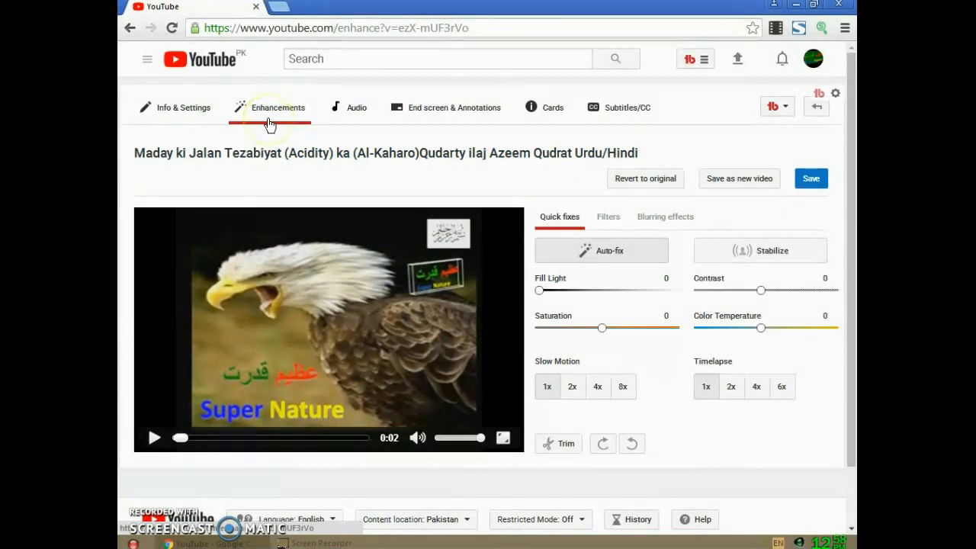
pyautogui.moveTo(749, 304)
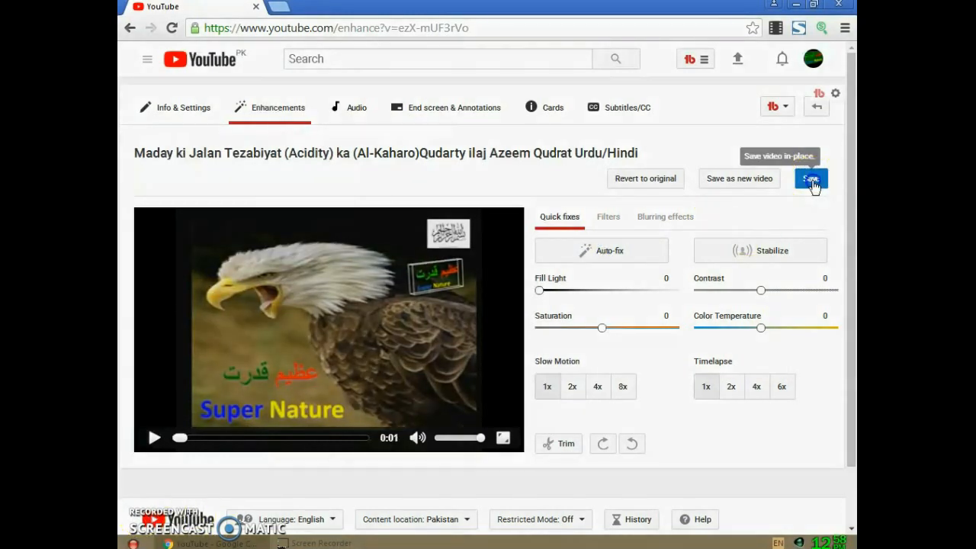
pyautogui.click(810, 178)
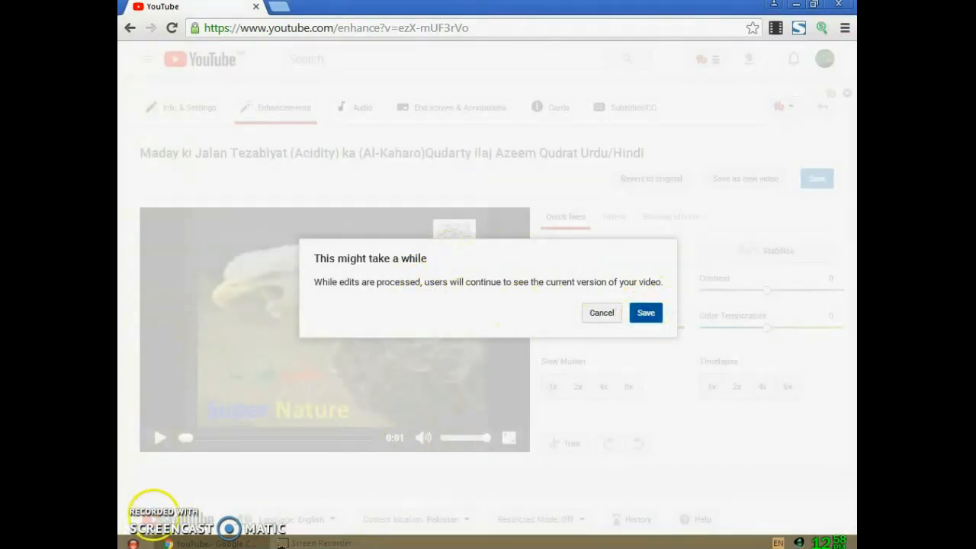
# Step: Confirm Save in the 'This might take a while' dialog for the Acidity video
pyautogui.click(645, 313)
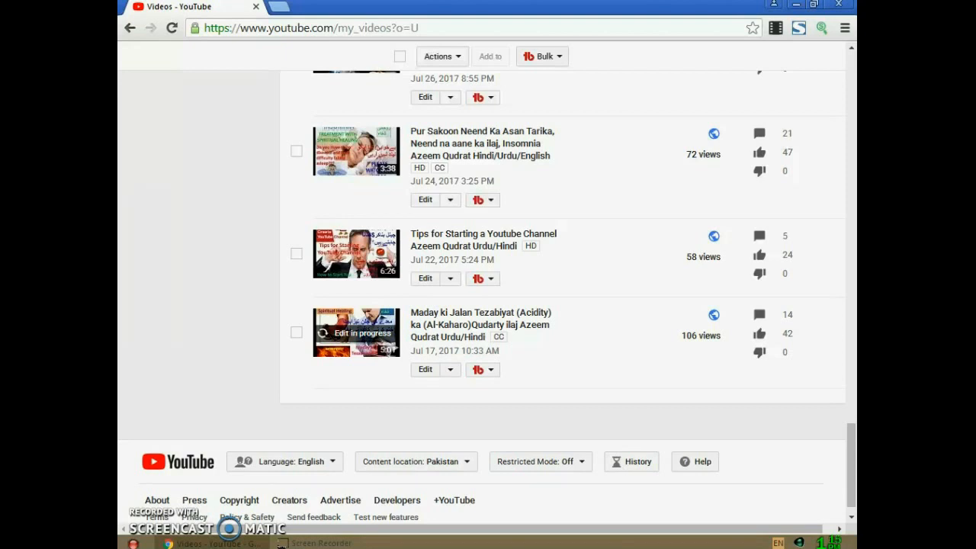
pyautogui.moveTo(541, 263)
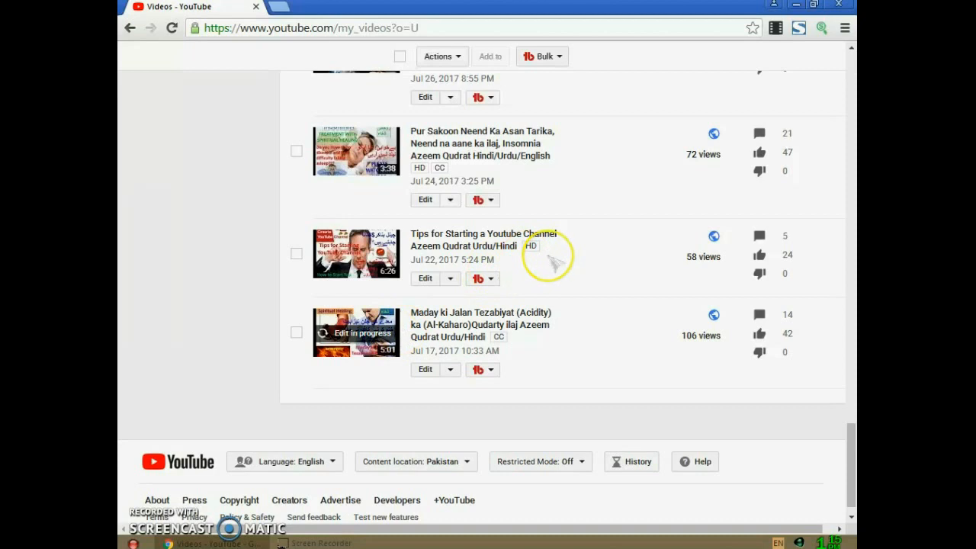
pyautogui.moveTo(176, 446)
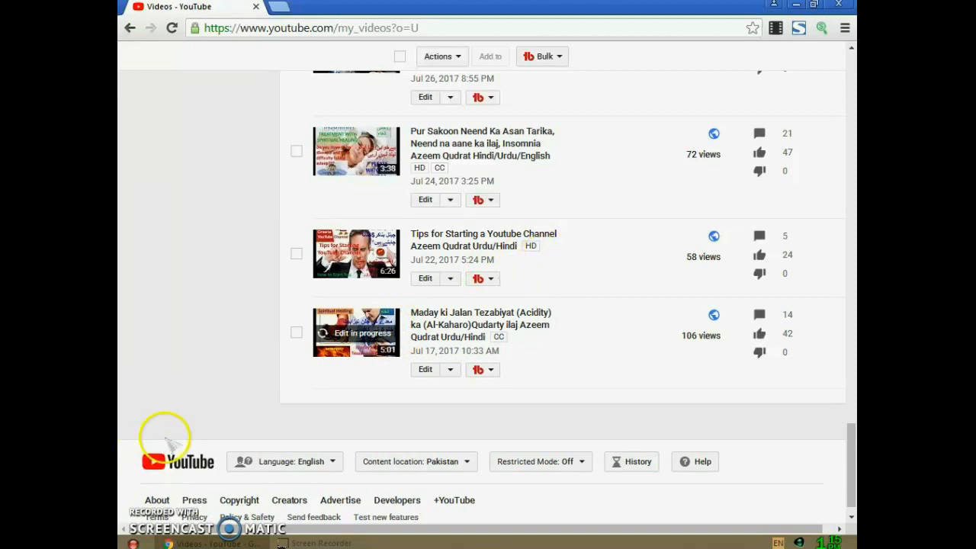